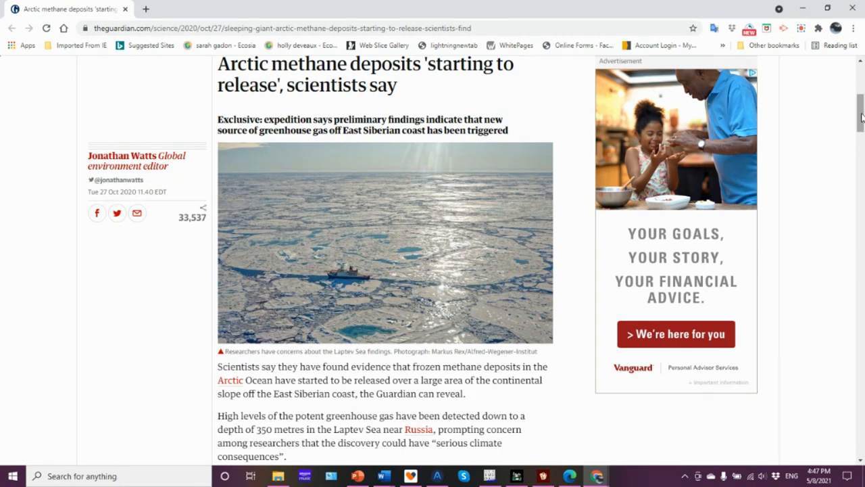
scroll(down, 3)
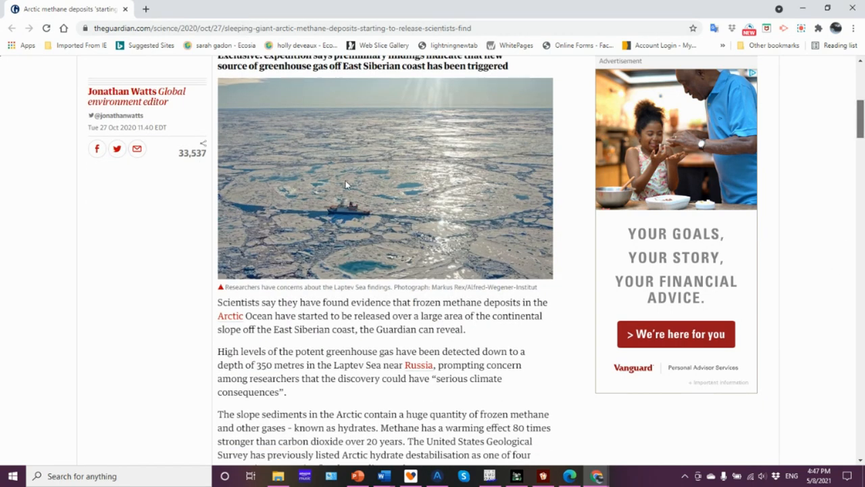
mouse_move(293, 171)
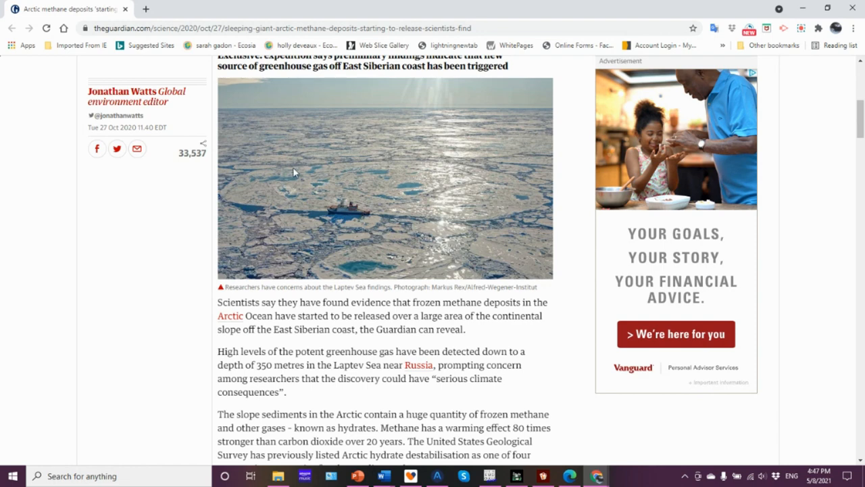
mouse_move(725, 219)
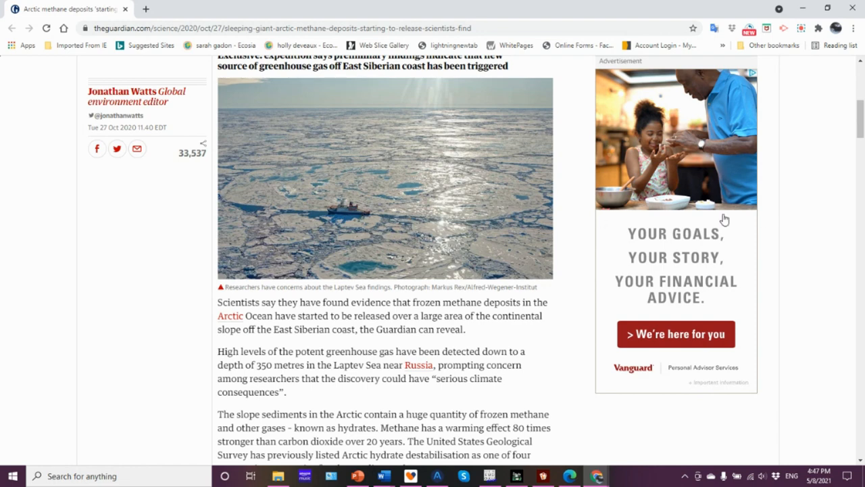
scroll(down, 3)
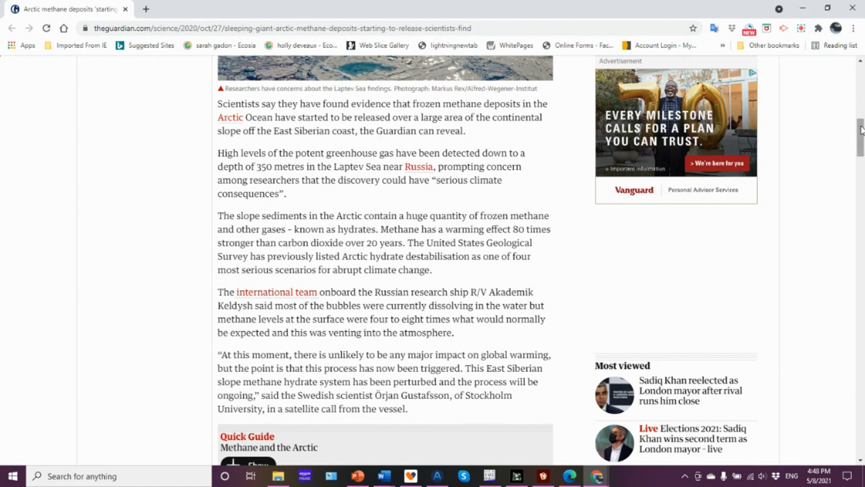
scroll(down, 3)
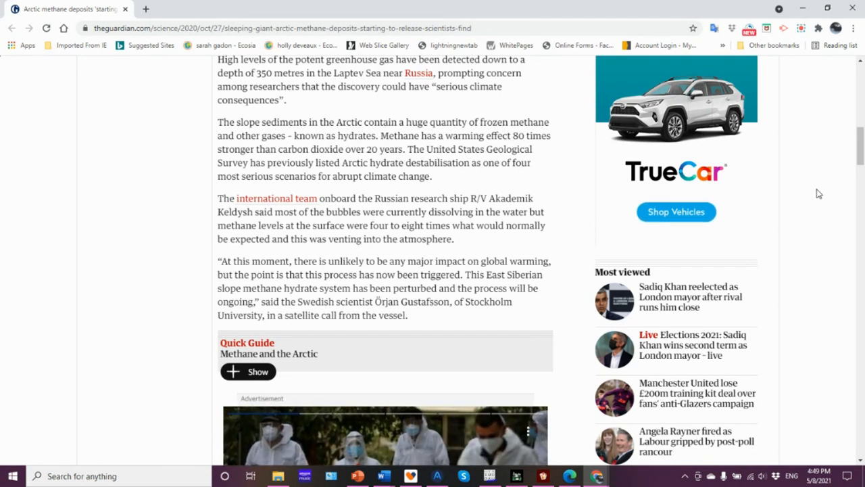
mouse_move(819, 130)
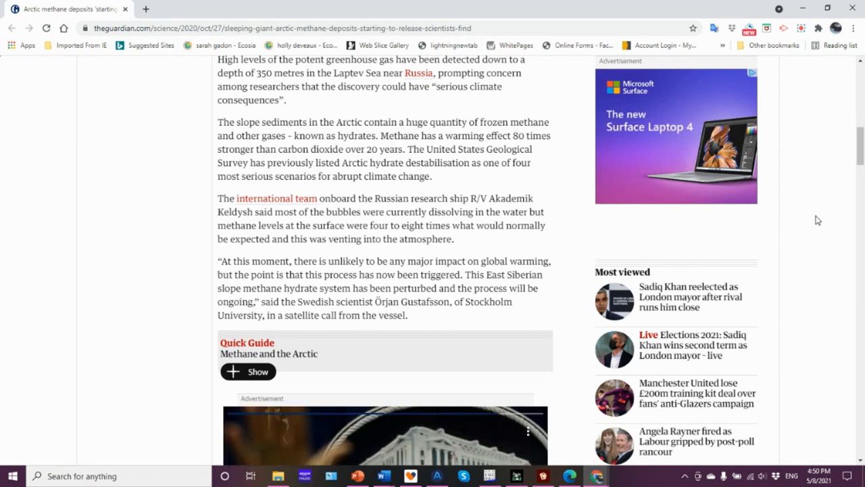
mouse_move(824, 177)
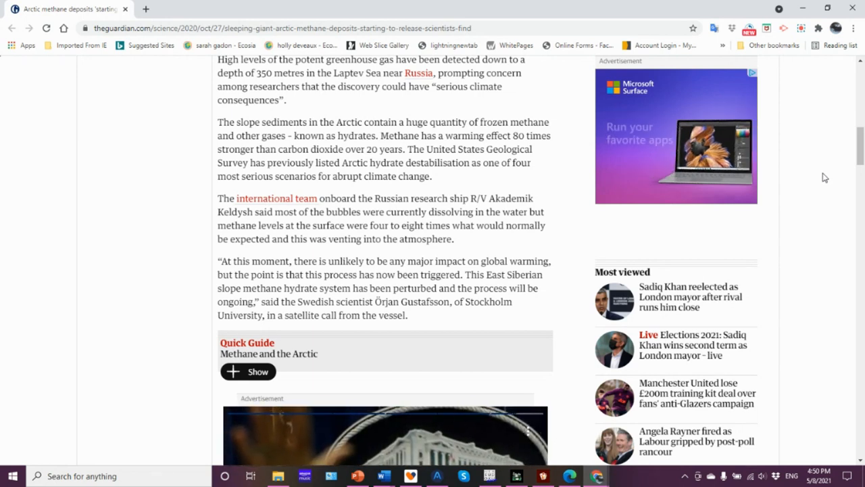
mouse_move(814, 205)
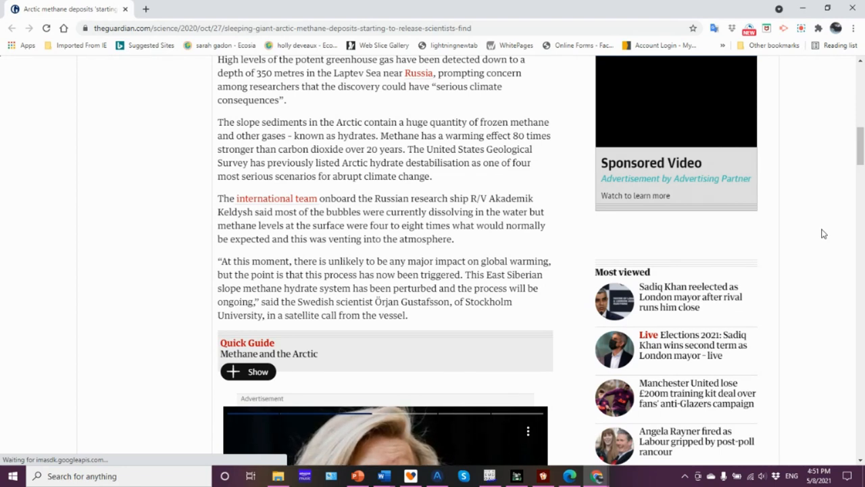
mouse_move(820, 268)
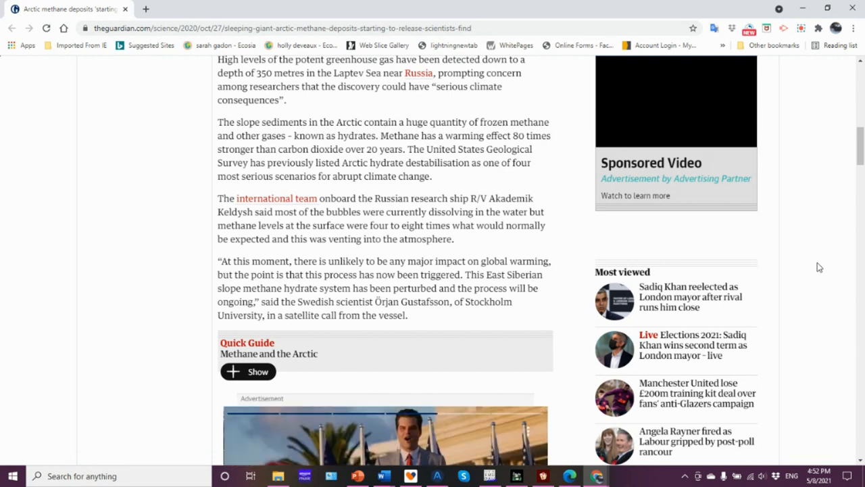
scroll(down, 3)
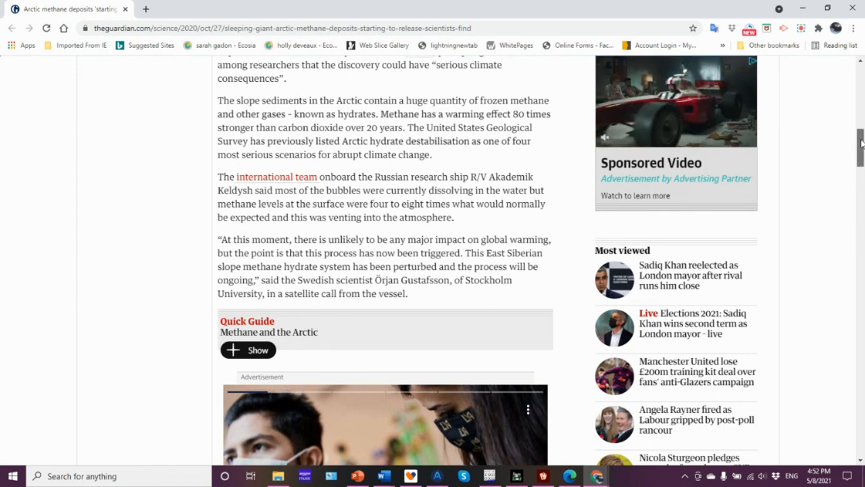
scroll(down, 3)
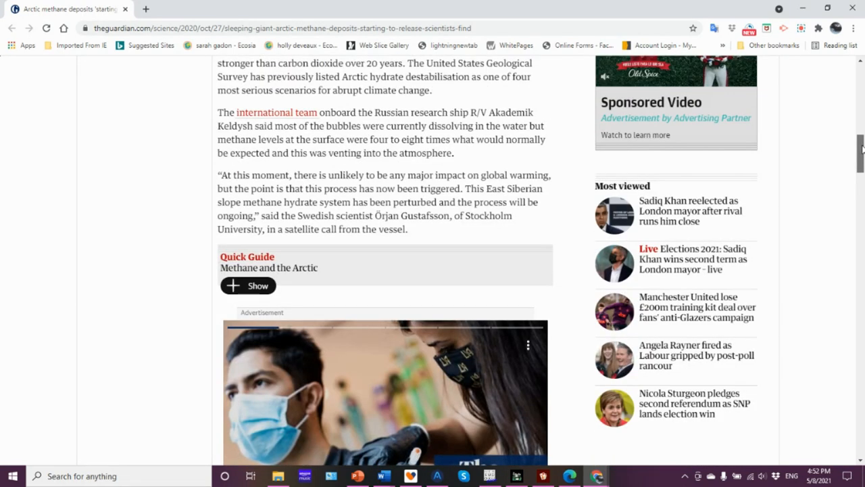
scroll(down, 3)
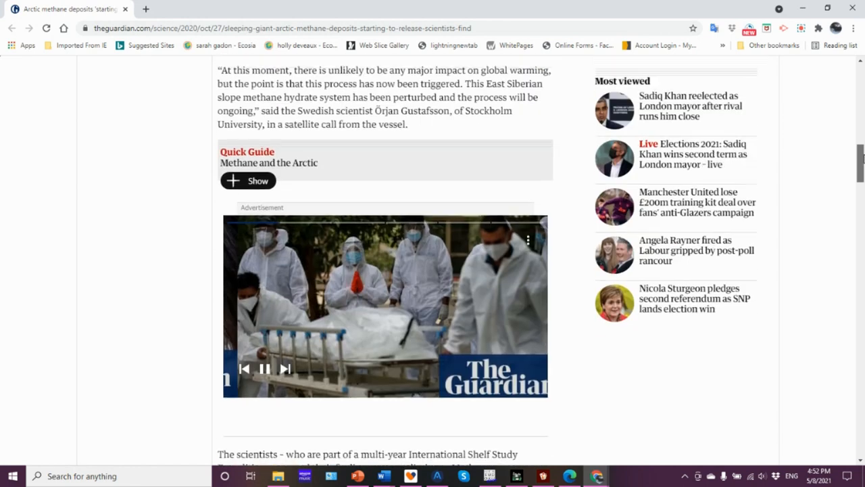
scroll(down, 3)
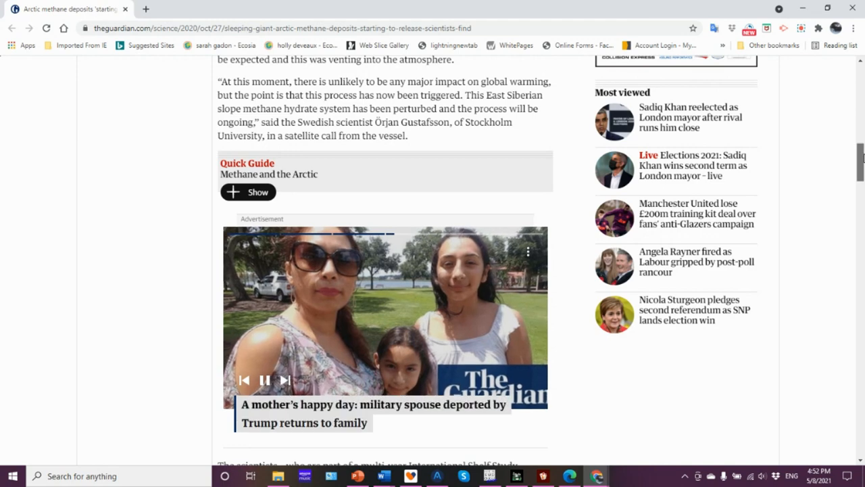
scroll(down, 3)
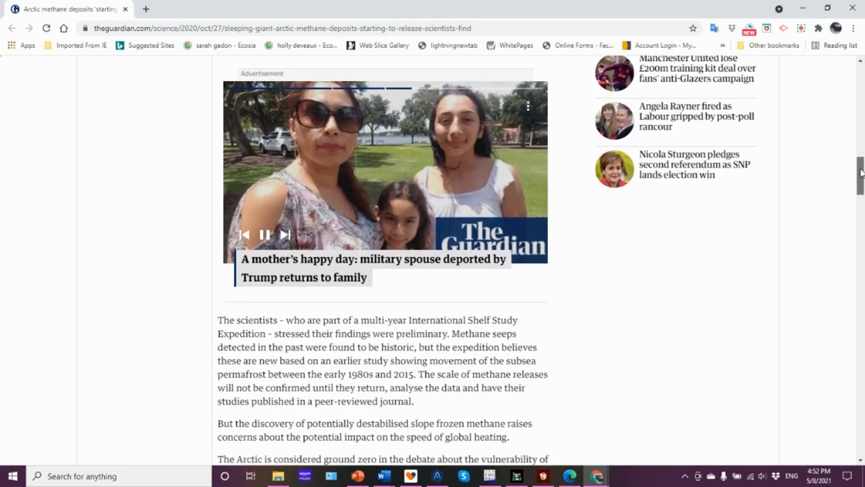
scroll(down, 3)
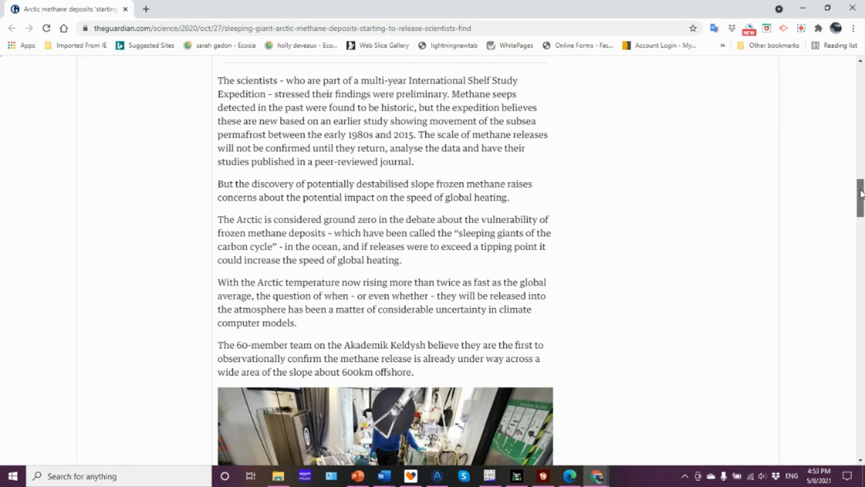
scroll(down, 3)
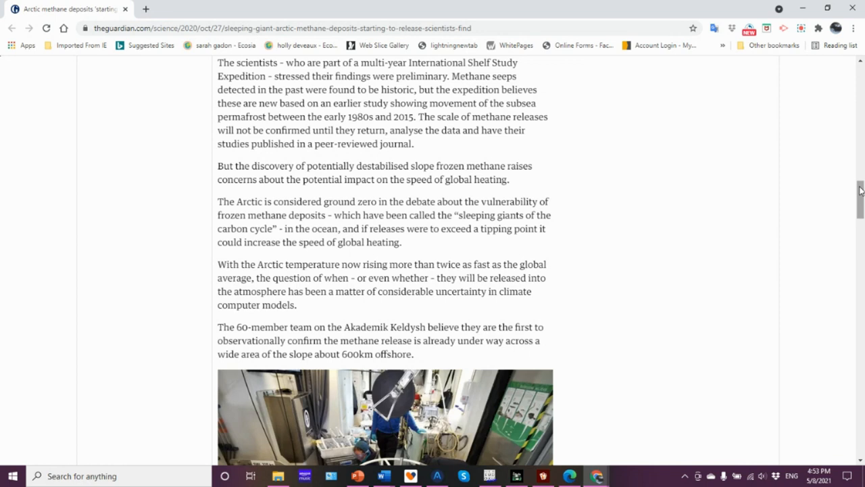
scroll(down, 3)
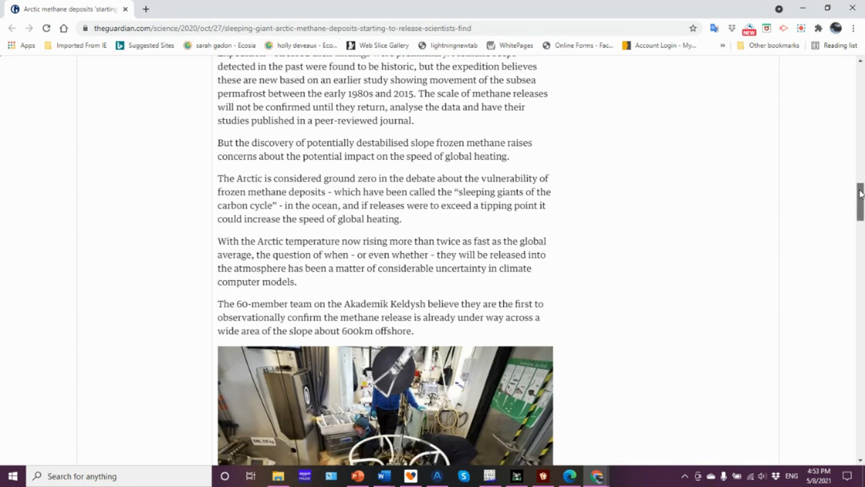
scroll(down, 3)
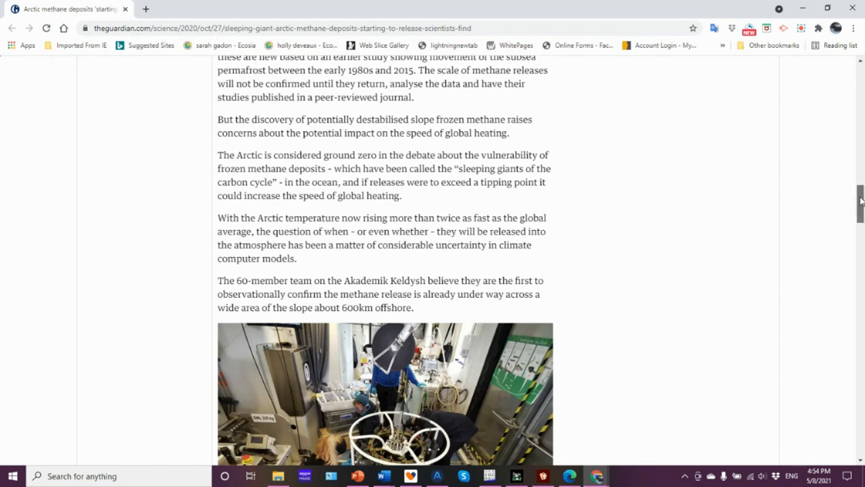
scroll(down, 3)
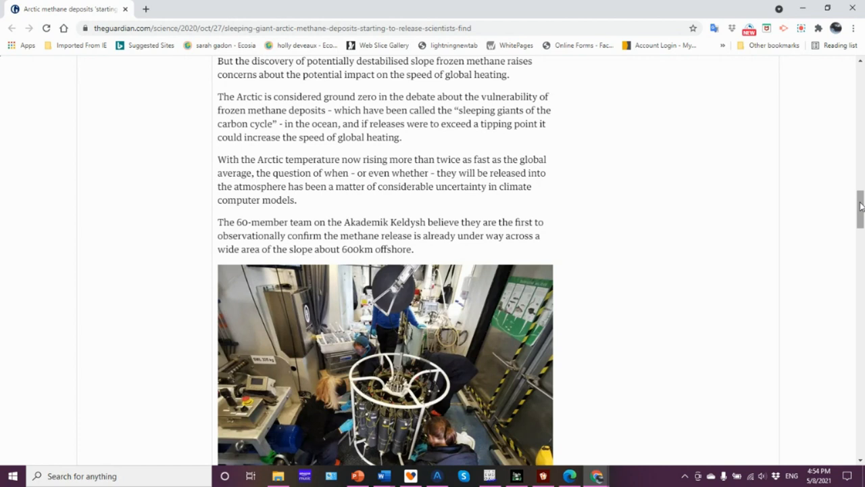
scroll(down, 3)
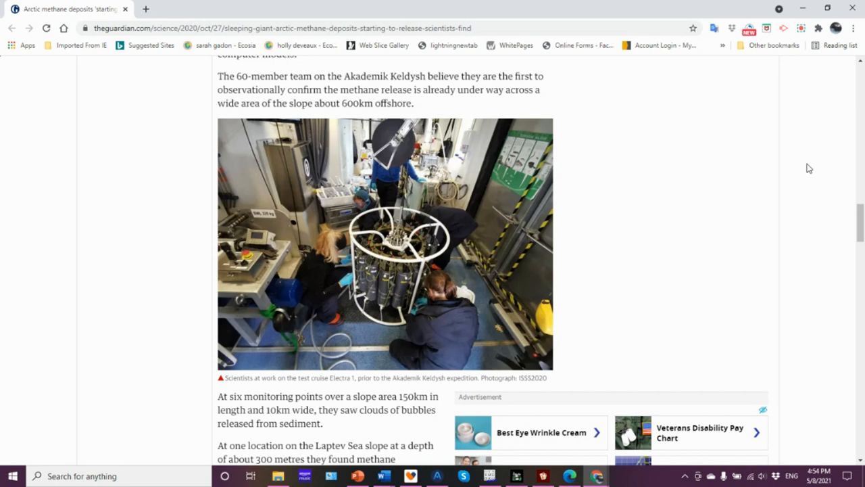
mouse_move(836, 177)
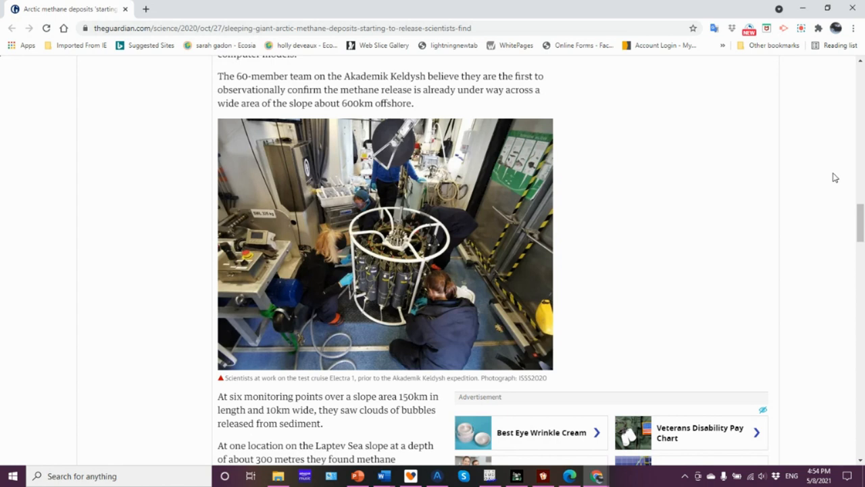
mouse_move(860, 219)
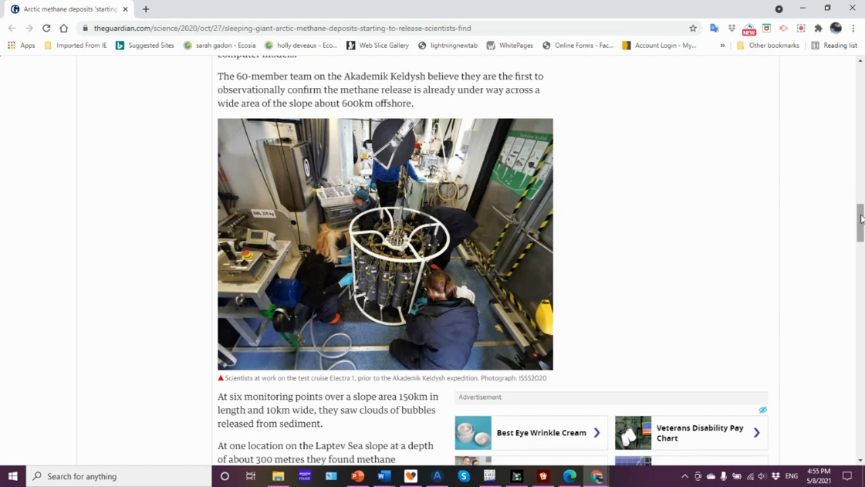
scroll(down, 3)
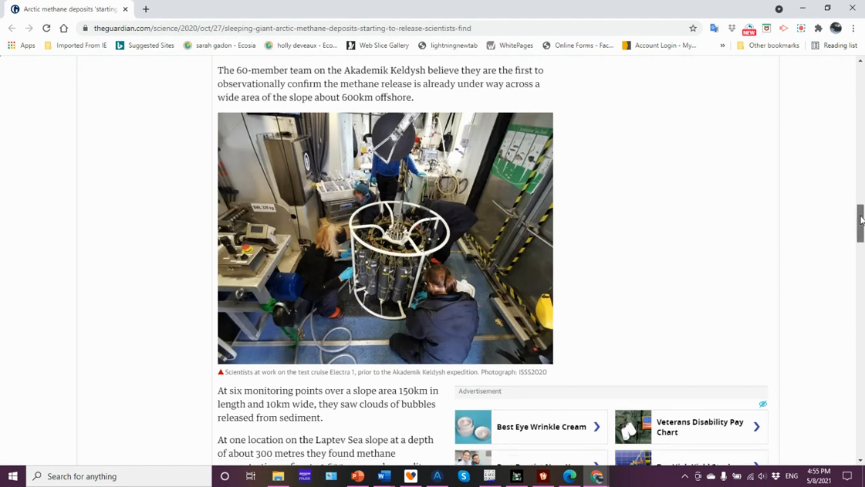
scroll(down, 3)
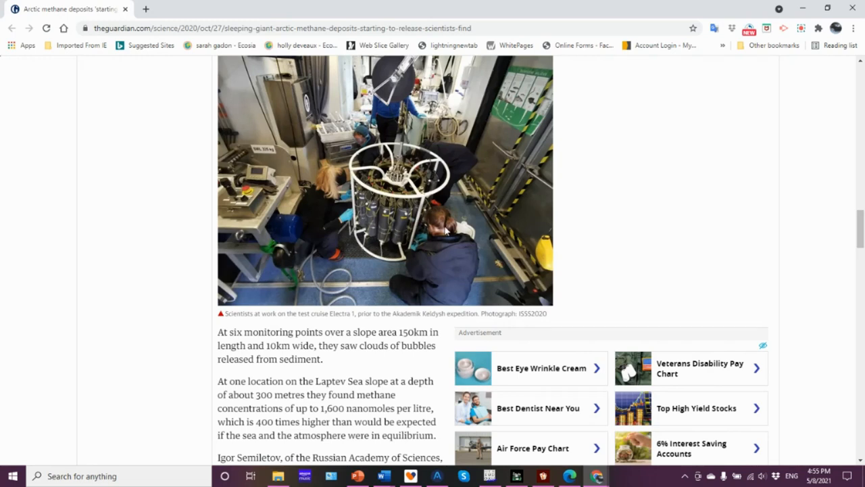
mouse_move(406, 170)
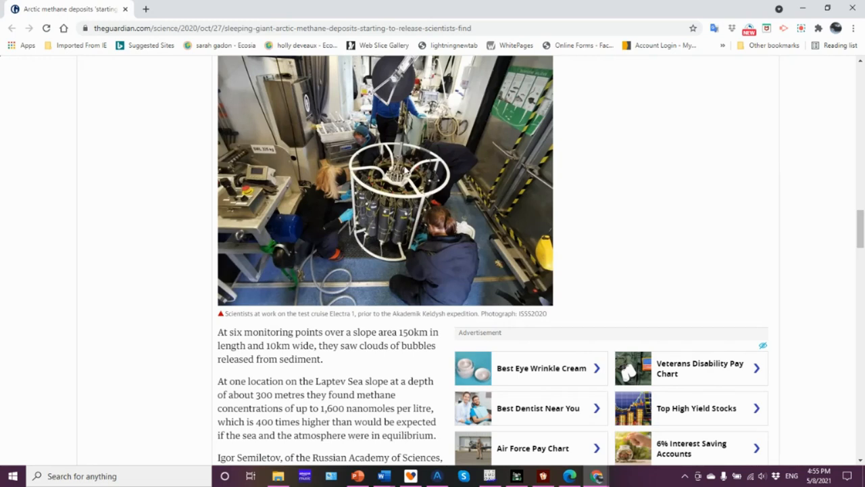
mouse_move(400, 231)
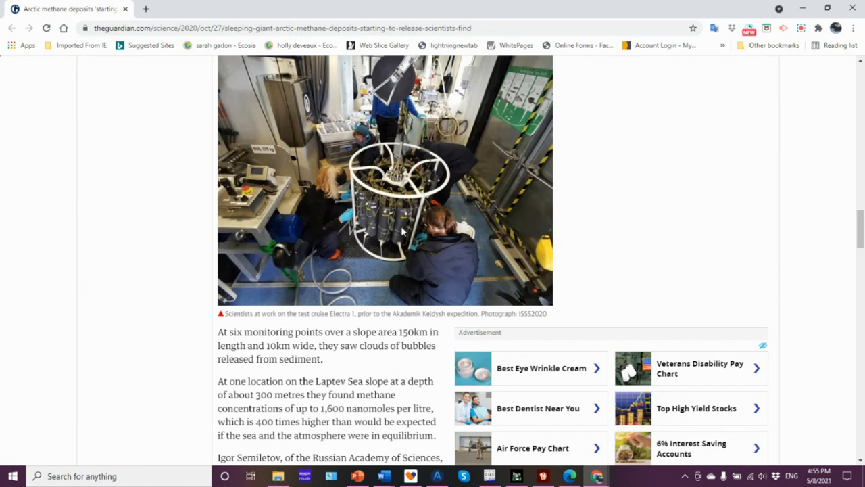
mouse_move(412, 224)
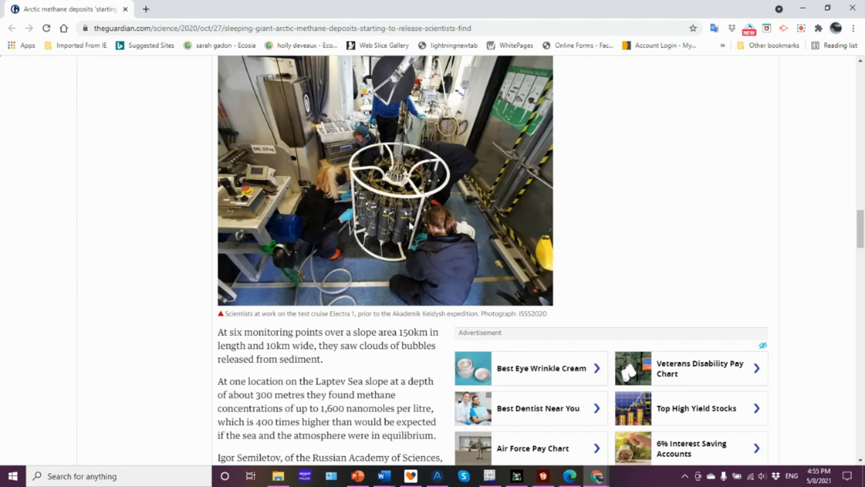
mouse_move(377, 240)
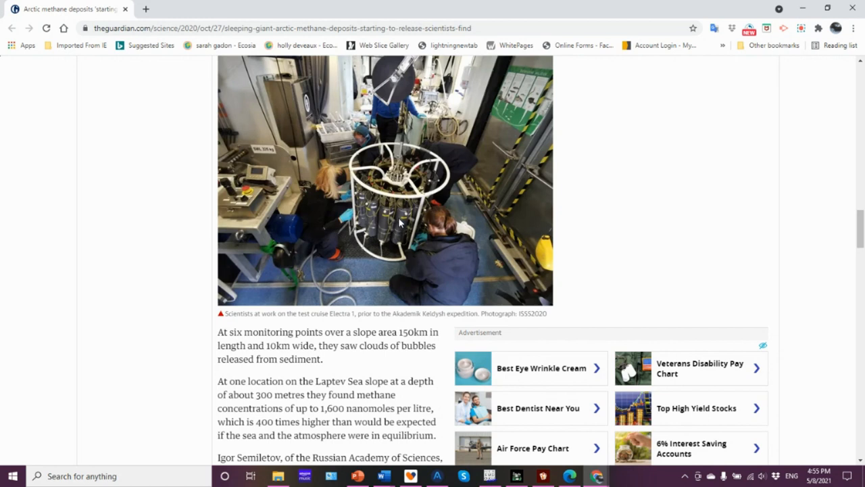
mouse_move(690, 200)
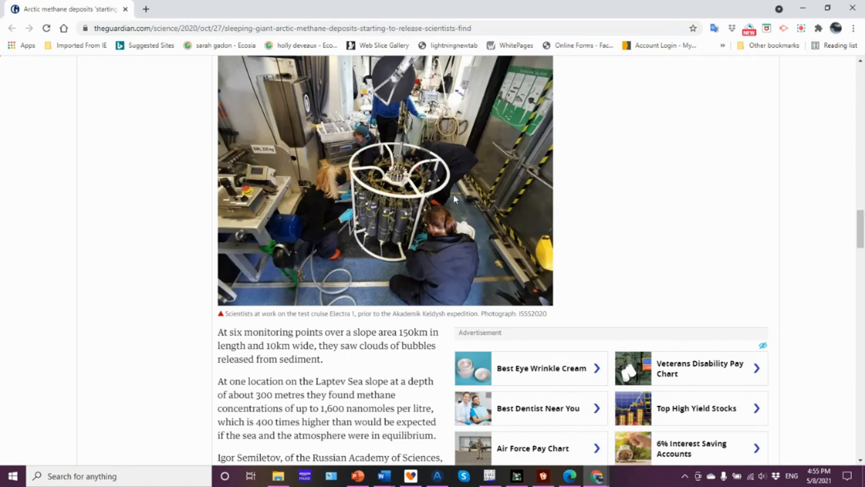
mouse_move(552, 195)
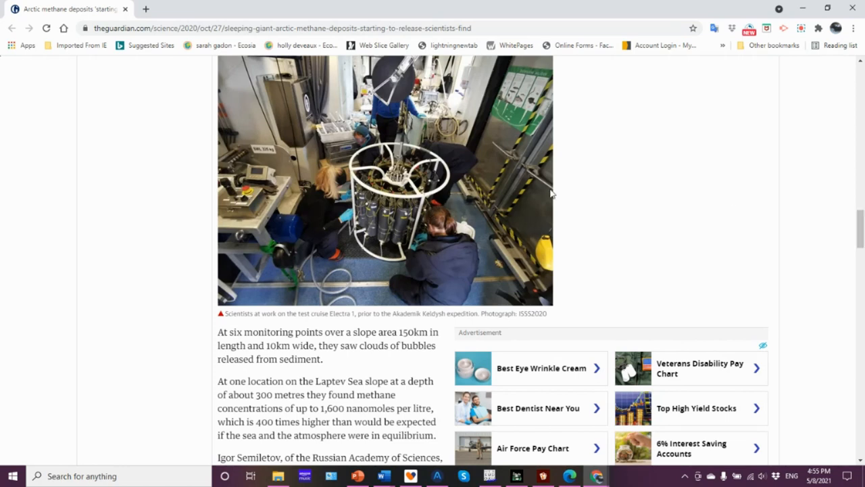
mouse_move(592, 192)
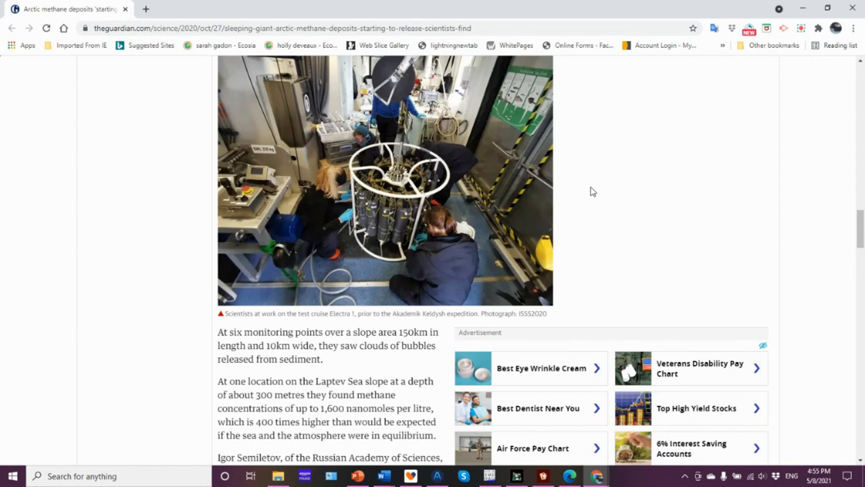
mouse_move(824, 212)
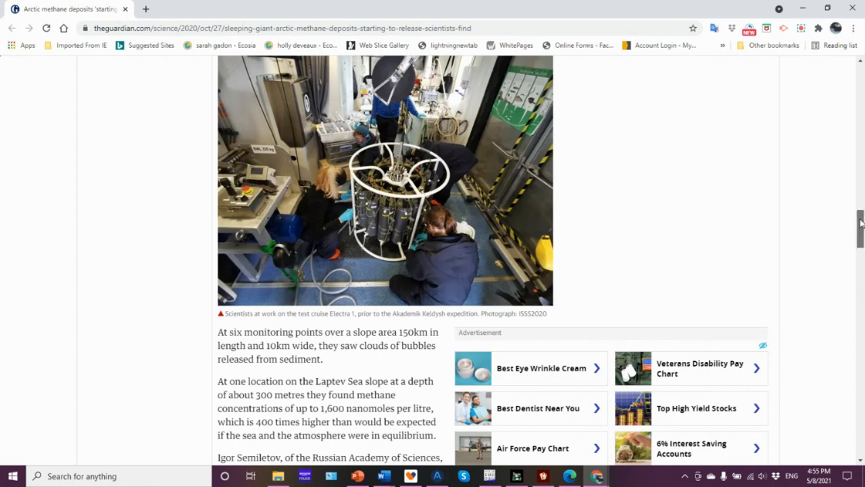
scroll(down, 3)
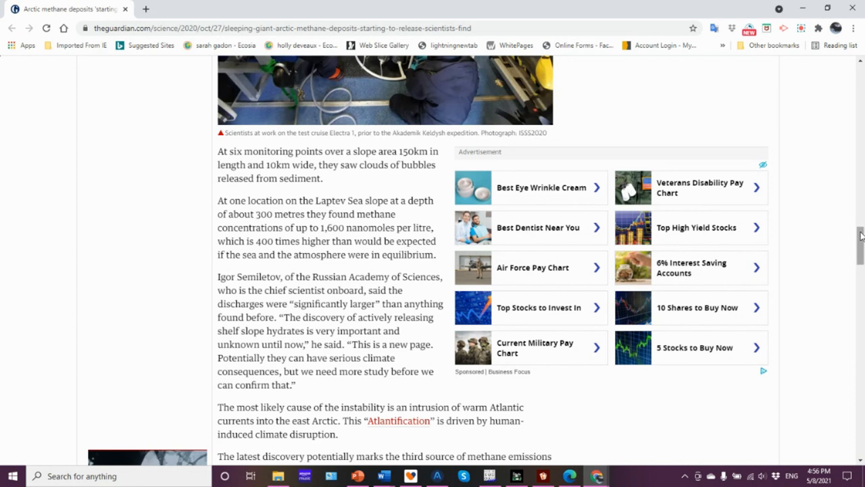
scroll(down, 3)
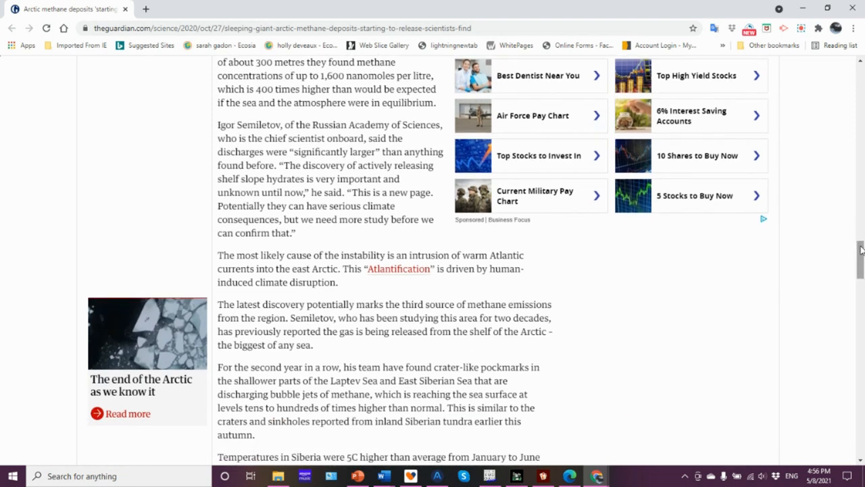
mouse_move(810, 257)
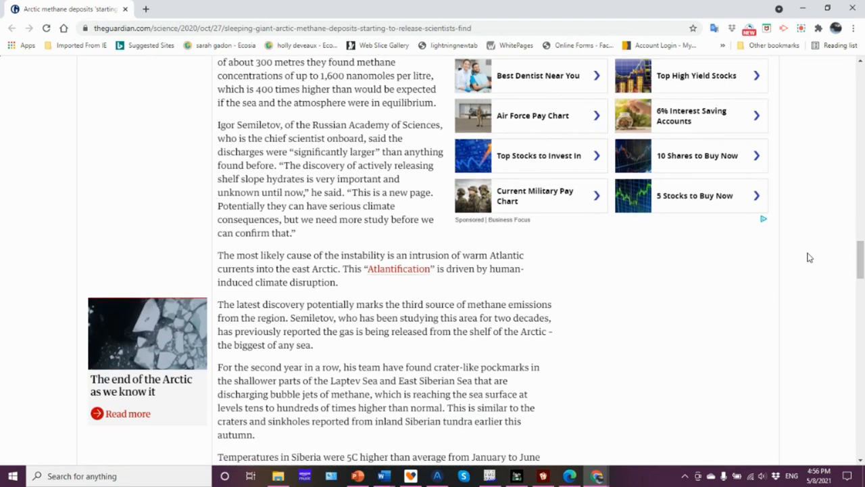
mouse_move(755, 276)
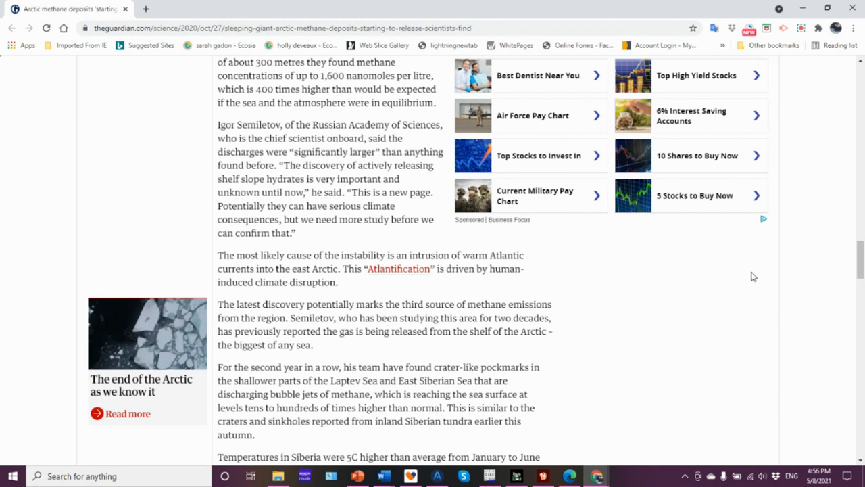
mouse_move(757, 283)
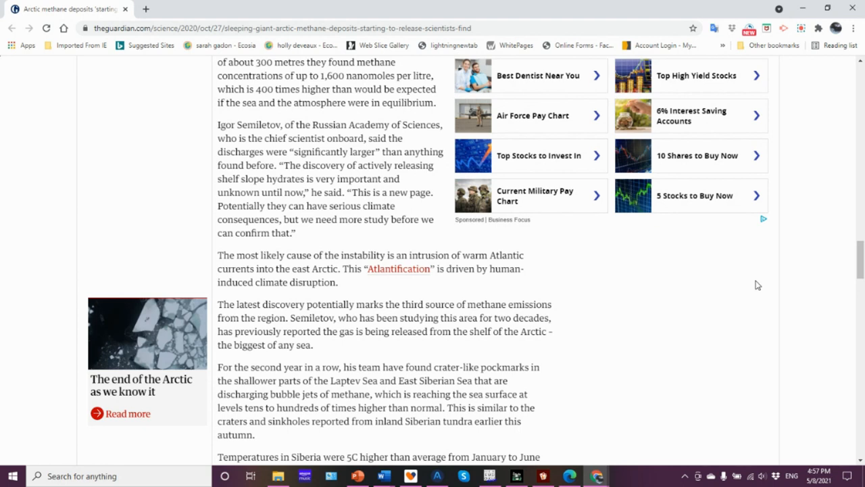
mouse_move(757, 289)
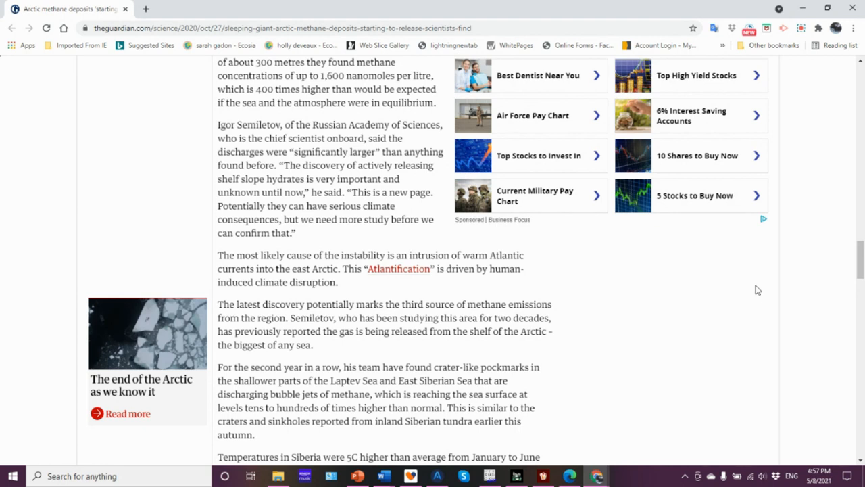
mouse_move(752, 302)
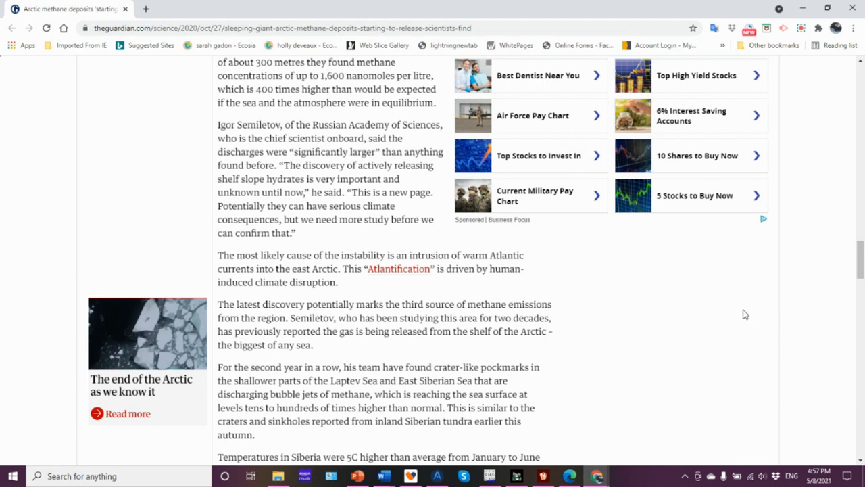
mouse_move(757, 296)
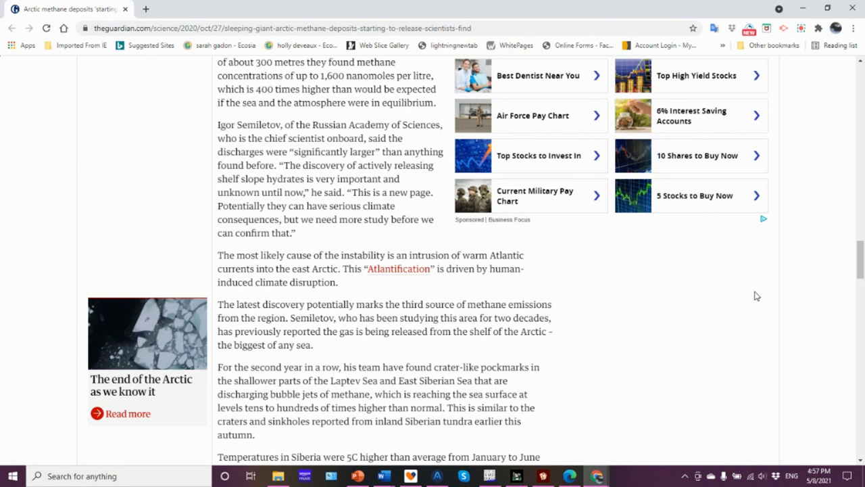
mouse_move(725, 288)
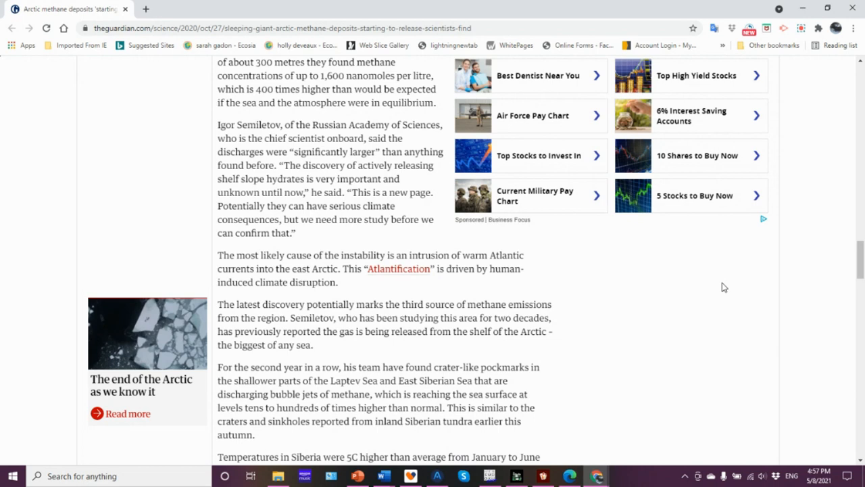
mouse_move(741, 324)
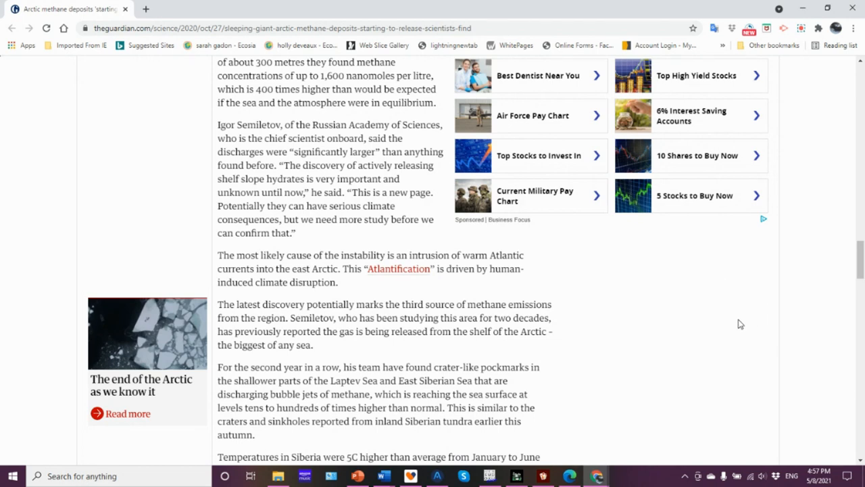
mouse_move(730, 299)
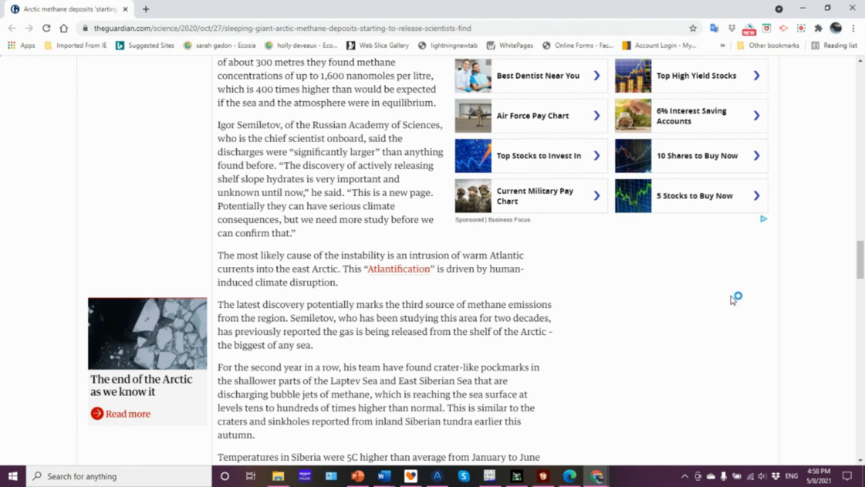
mouse_move(746, 300)
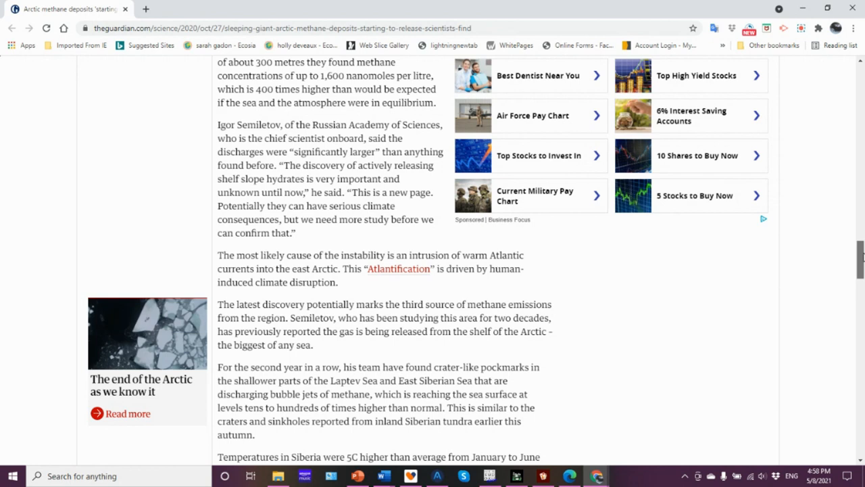
scroll(down, 3)
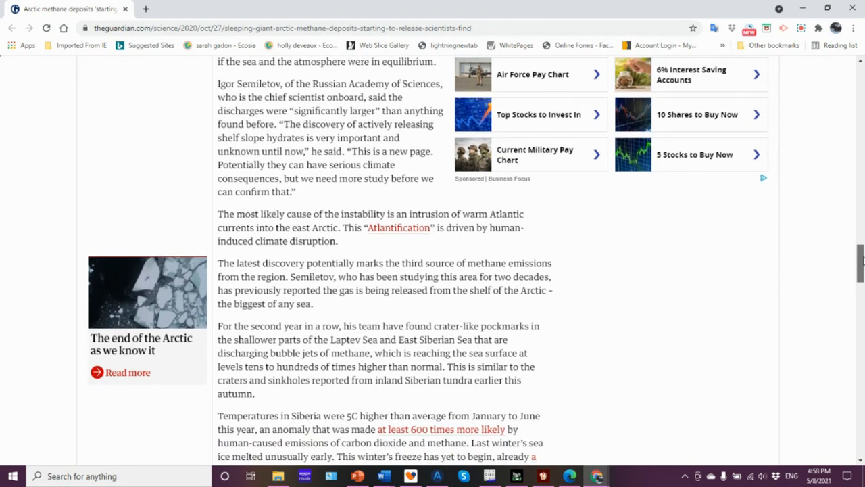
scroll(down, 3)
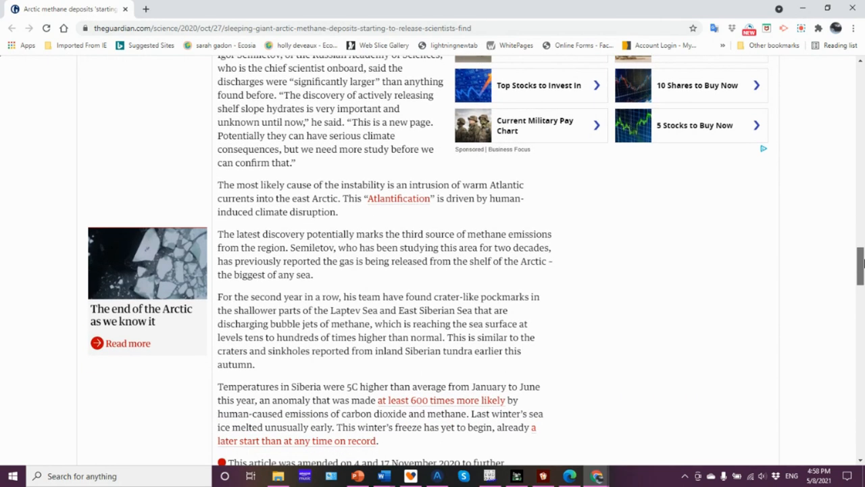
scroll(down, 3)
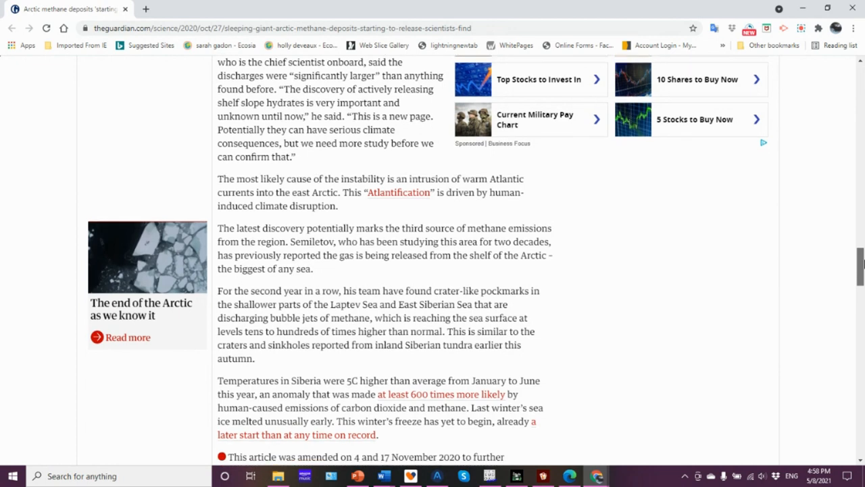
scroll(down, 3)
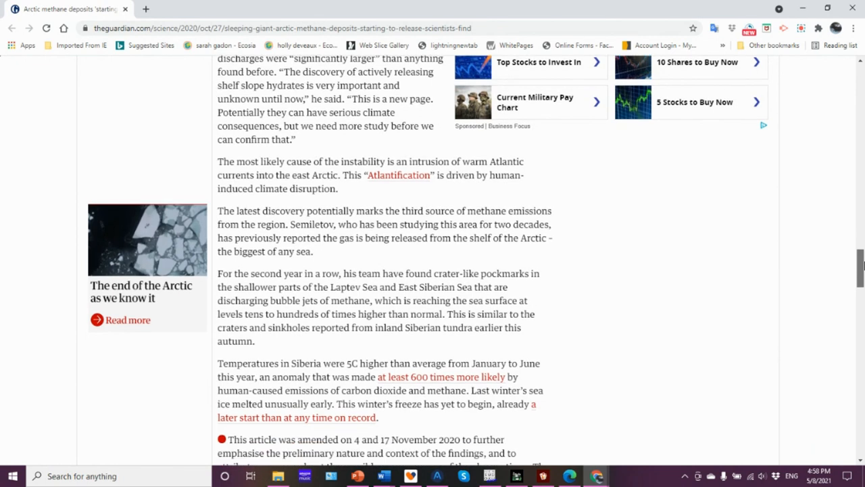
scroll(down, 3)
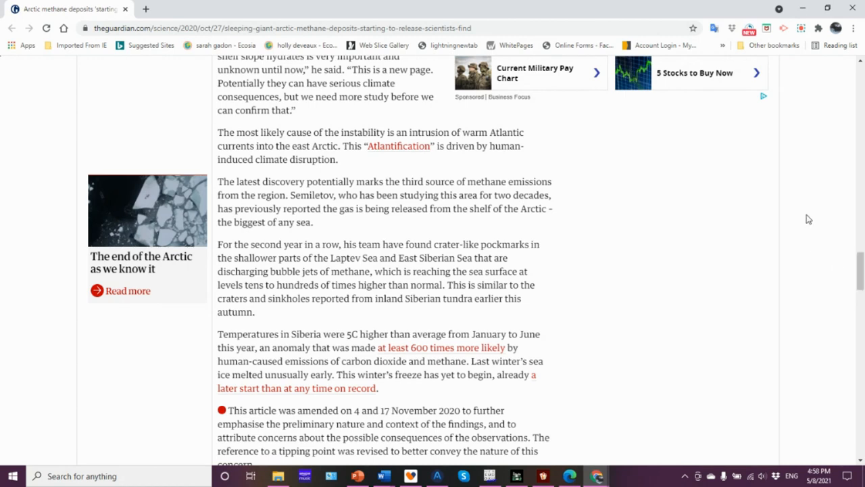
mouse_move(814, 217)
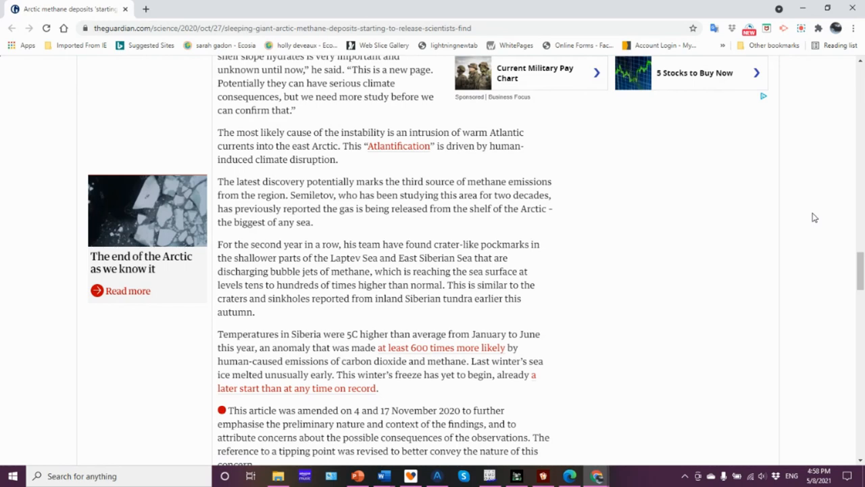
mouse_move(757, 213)
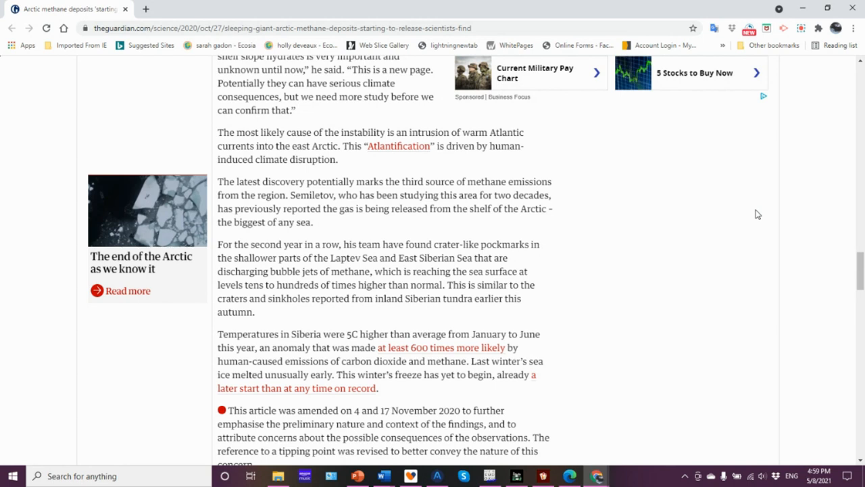
mouse_move(760, 235)
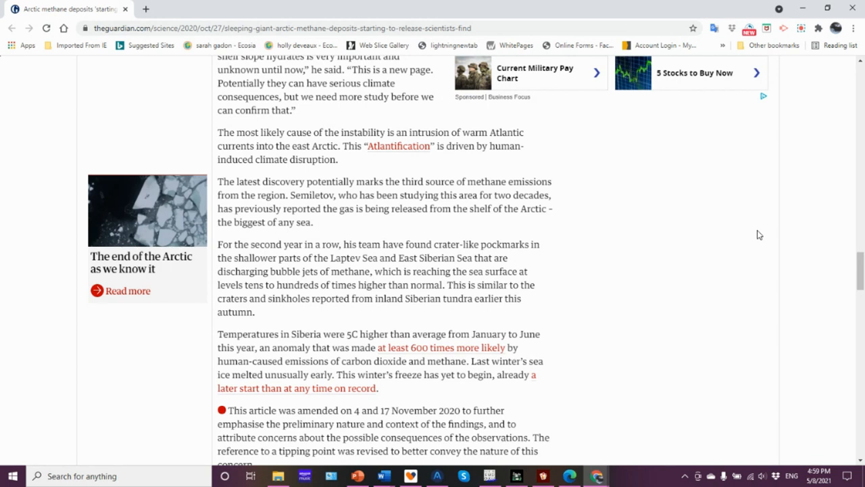
mouse_move(800, 213)
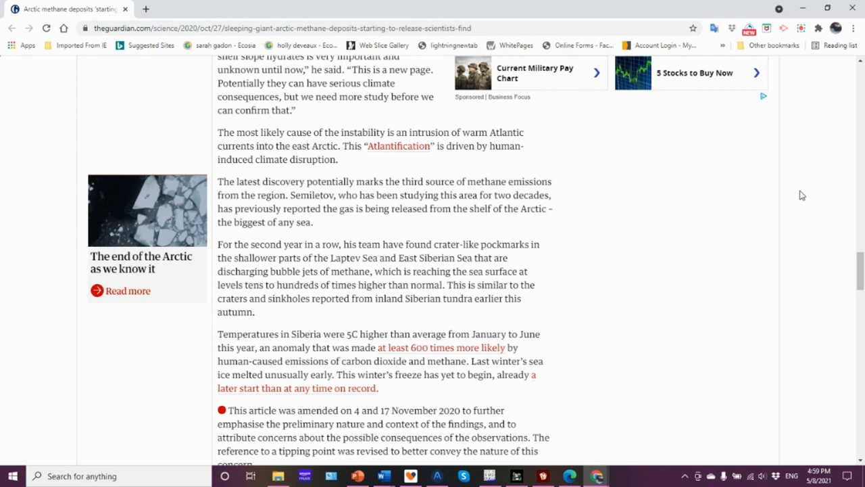
mouse_move(803, 198)
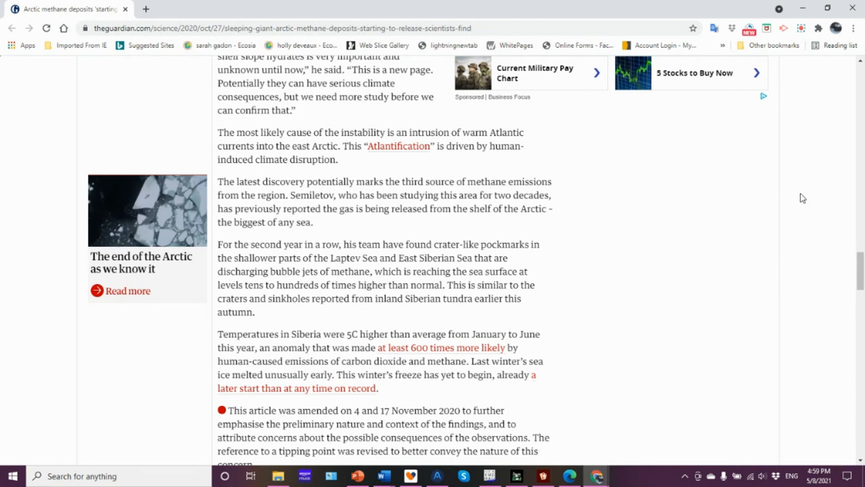
mouse_move(800, 212)
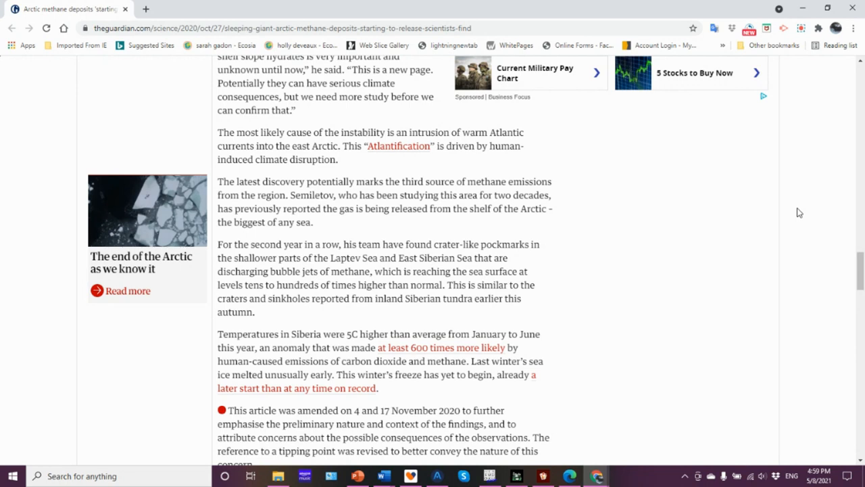
mouse_move(774, 217)
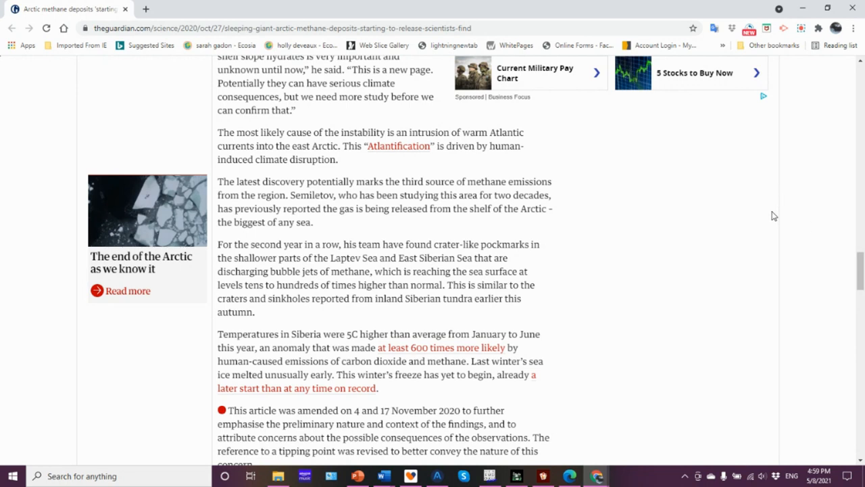
mouse_move(792, 197)
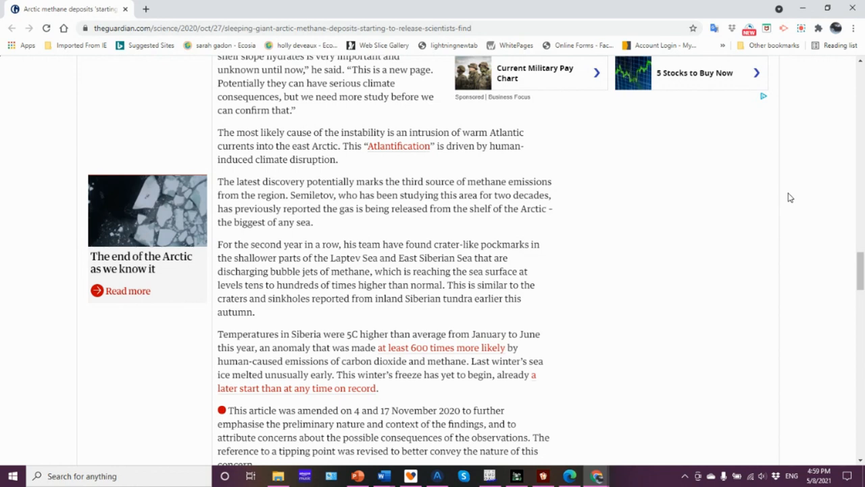
mouse_move(705, 231)
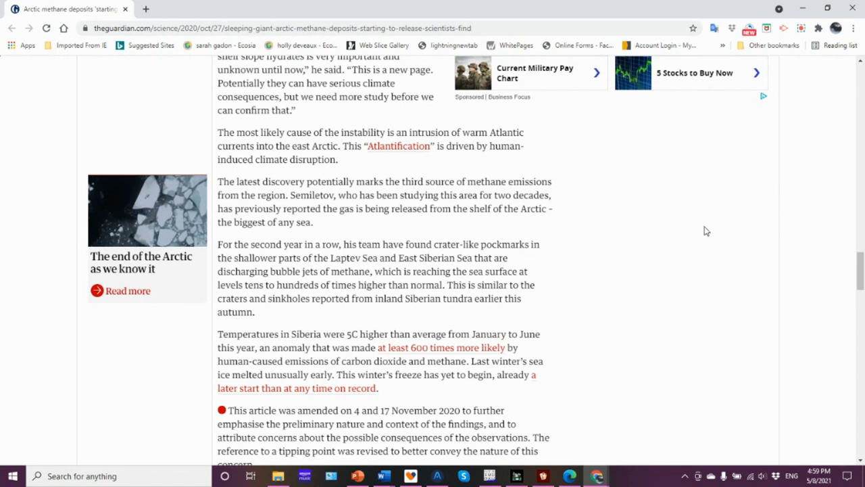
mouse_move(728, 229)
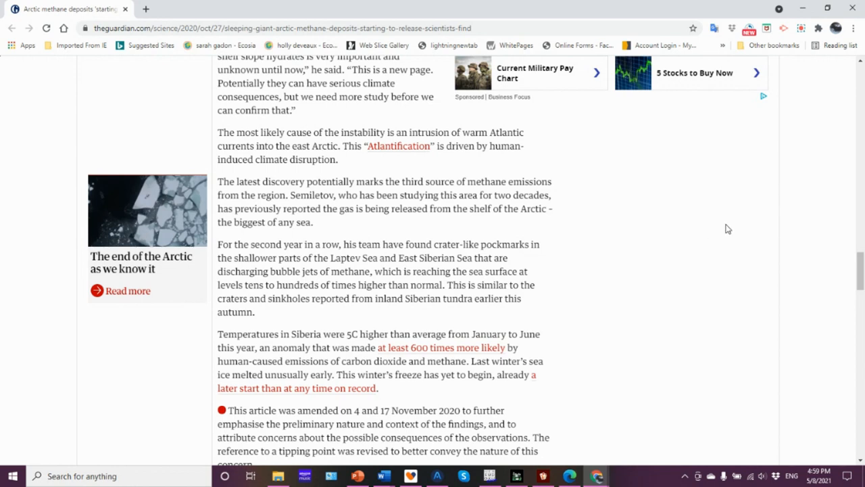
mouse_move(754, 233)
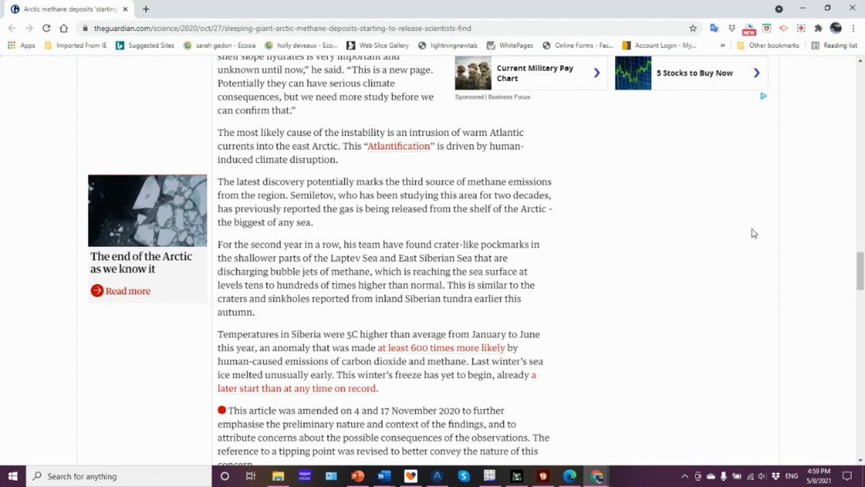
mouse_move(754, 251)
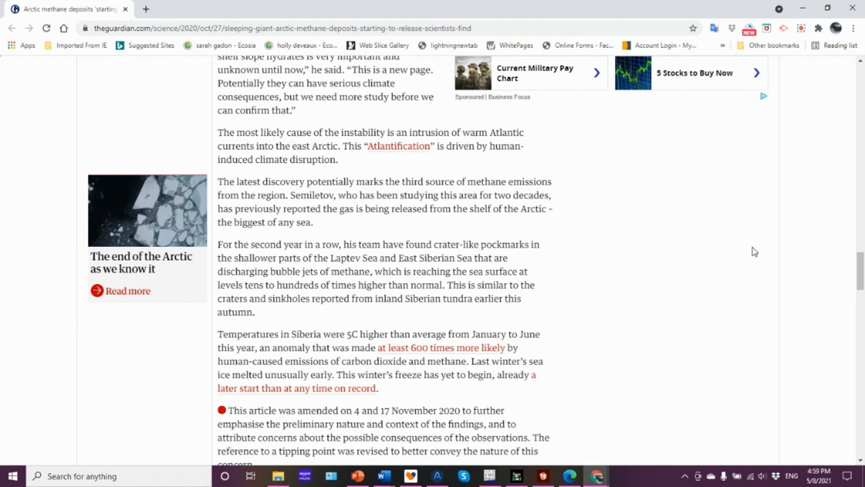
mouse_move(774, 276)
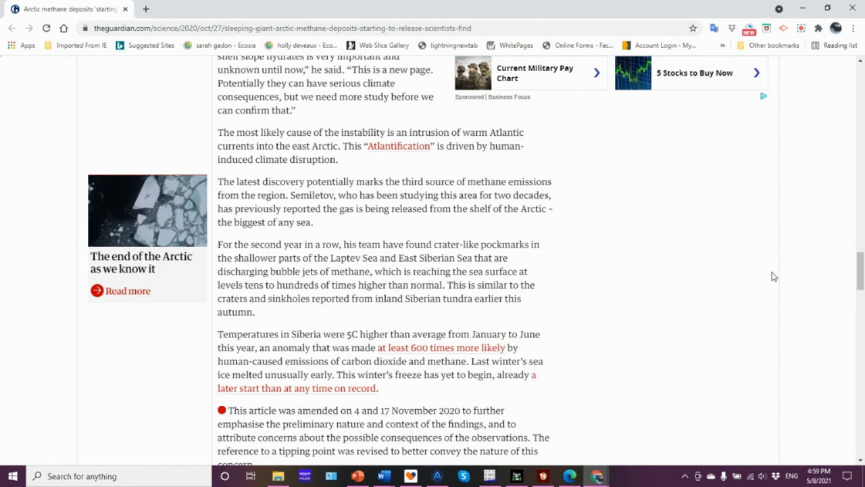
mouse_move(741, 253)
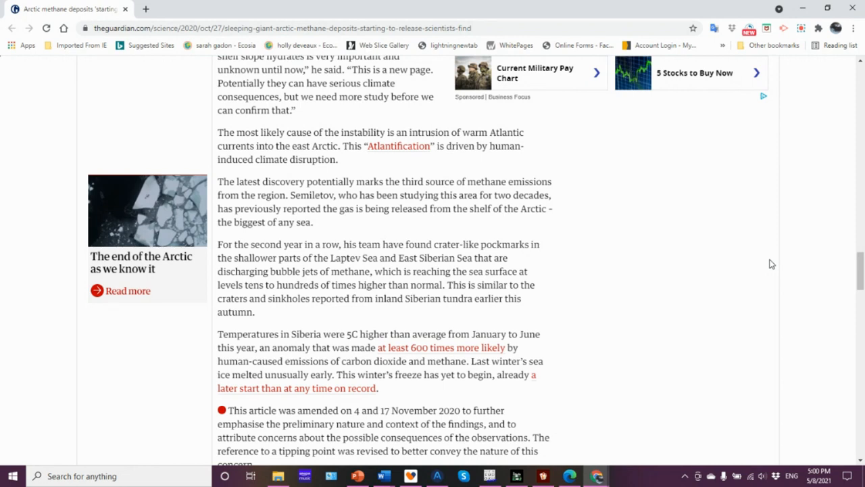
mouse_move(755, 252)
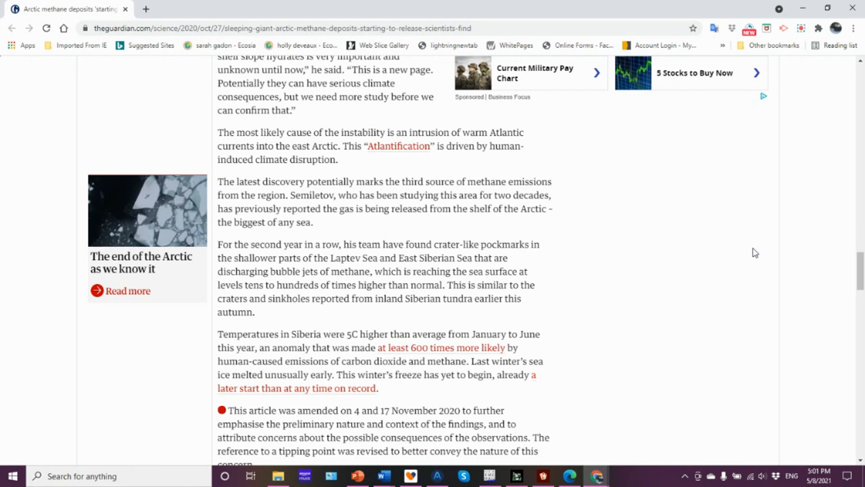
mouse_move(711, 265)
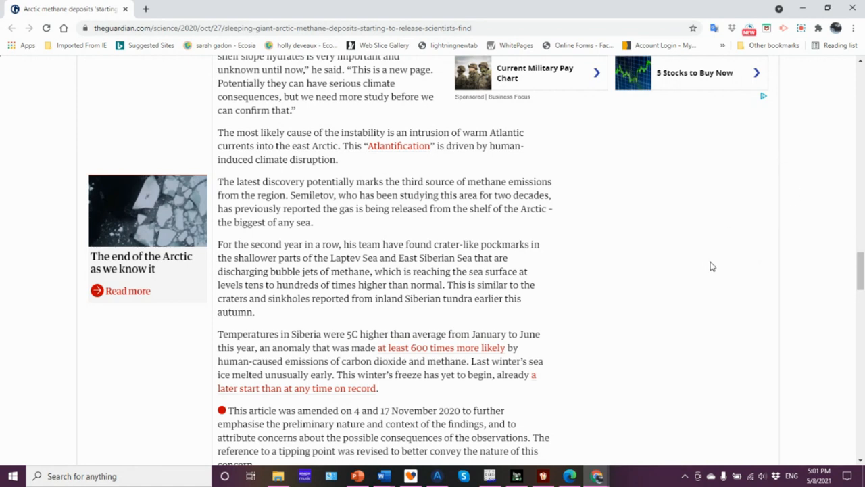
mouse_move(777, 188)
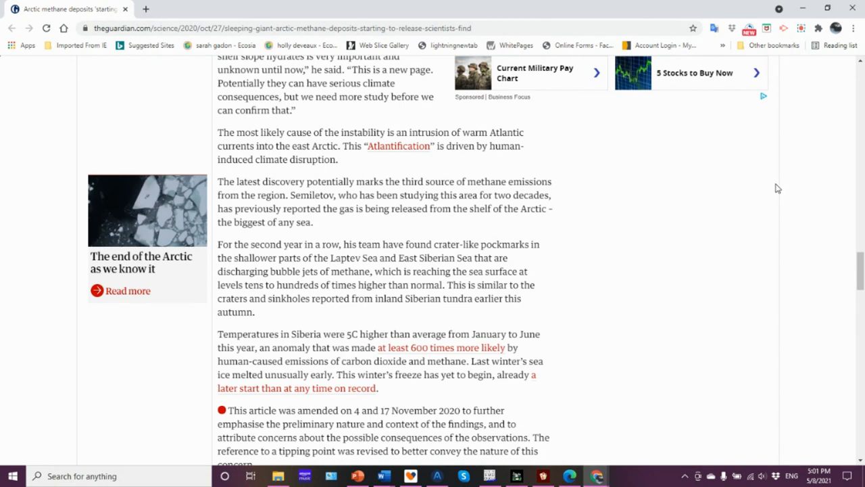
mouse_move(761, 198)
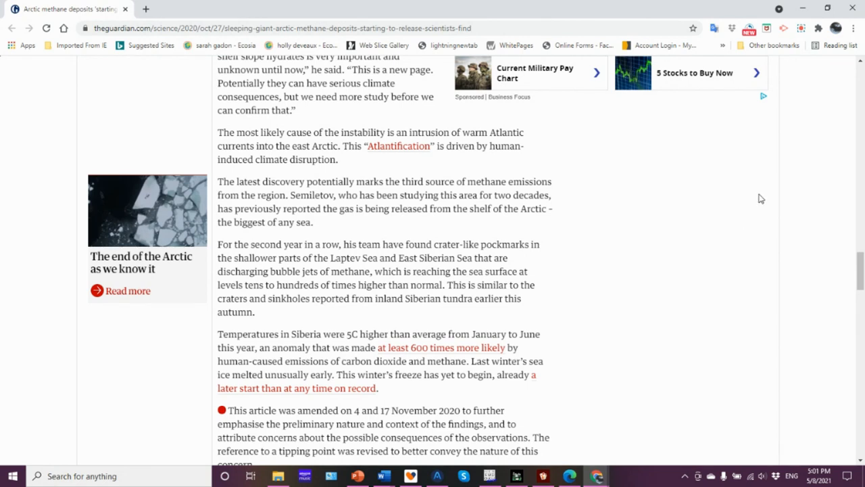
mouse_move(771, 219)
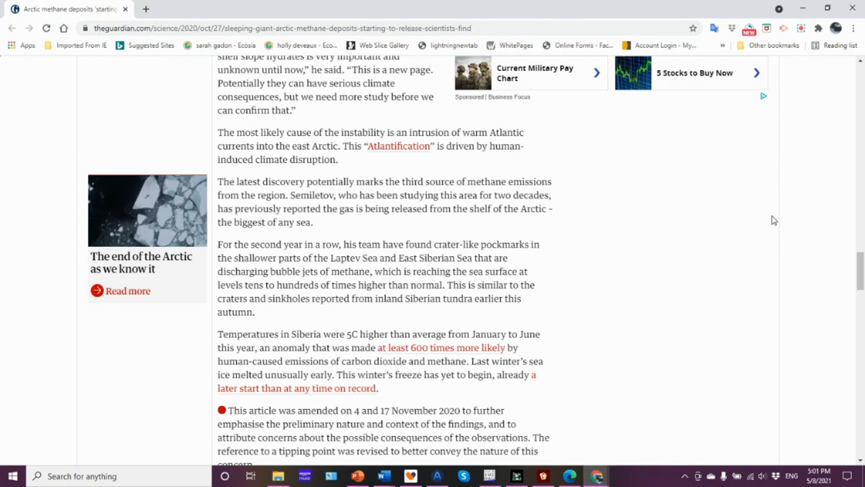
mouse_move(784, 209)
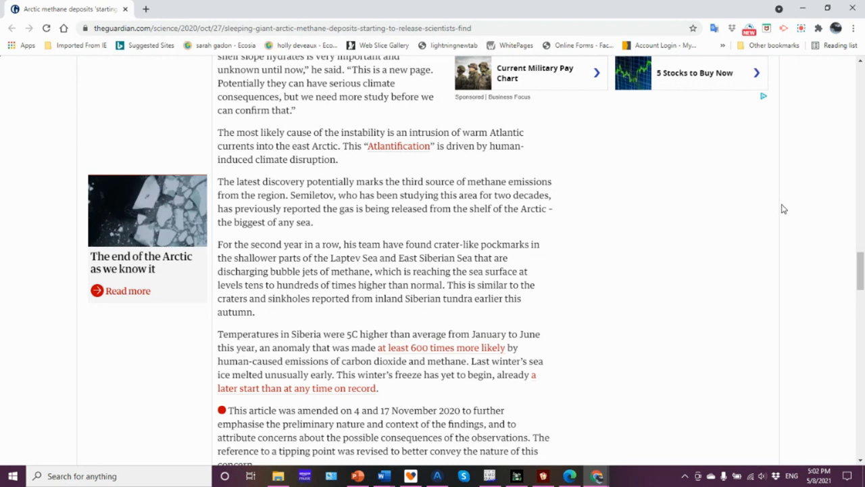
mouse_move(697, 263)
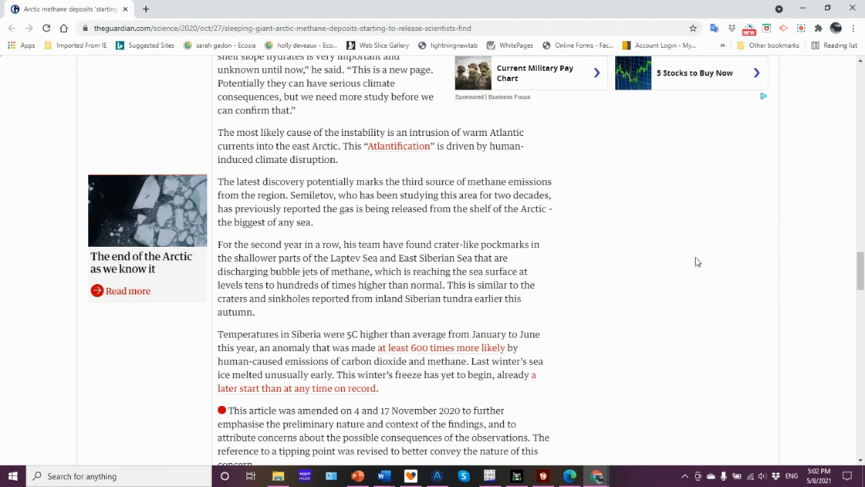
mouse_move(686, 256)
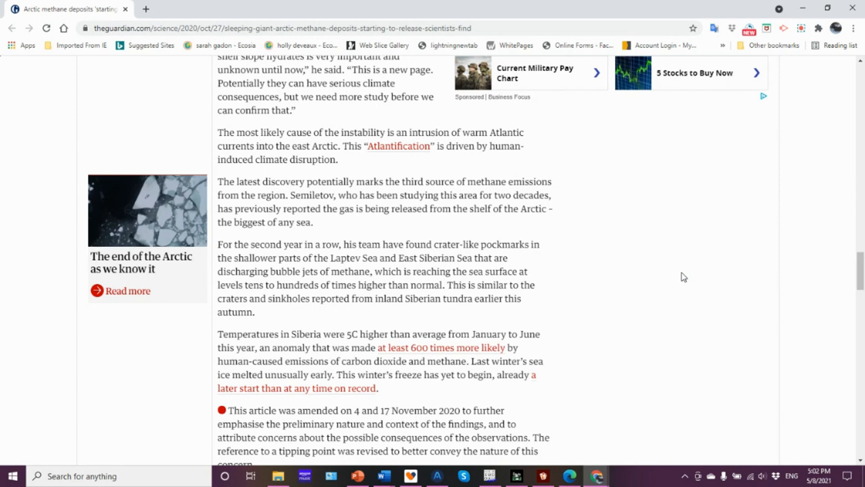
mouse_move(684, 286)
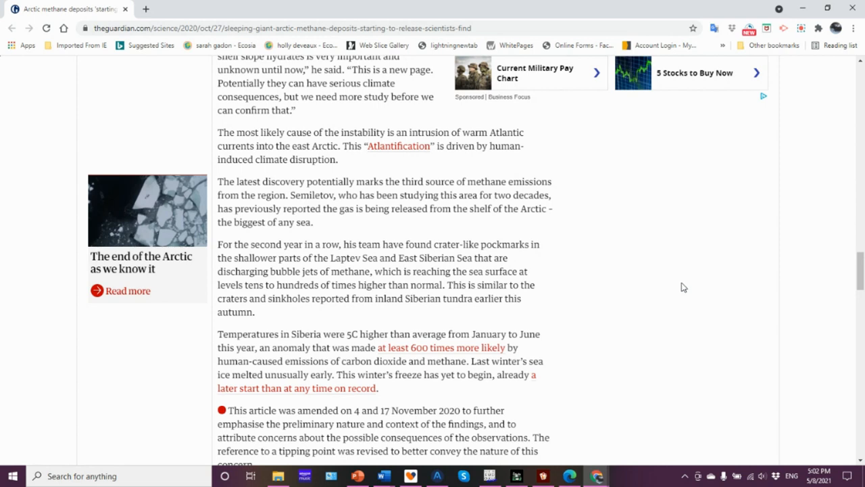